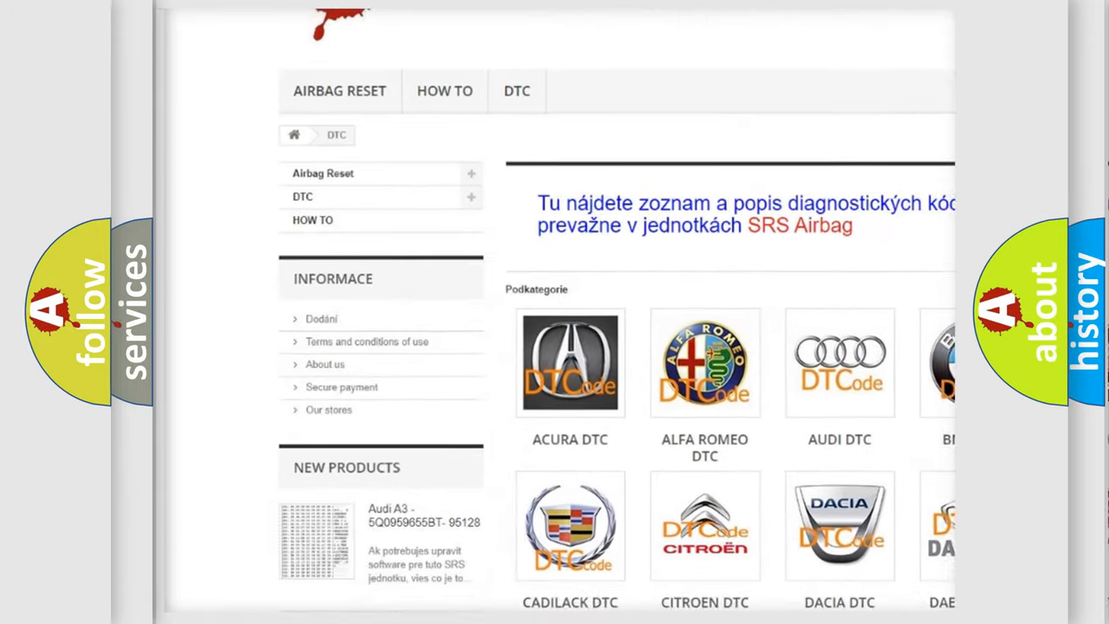
scroll("down", 3)
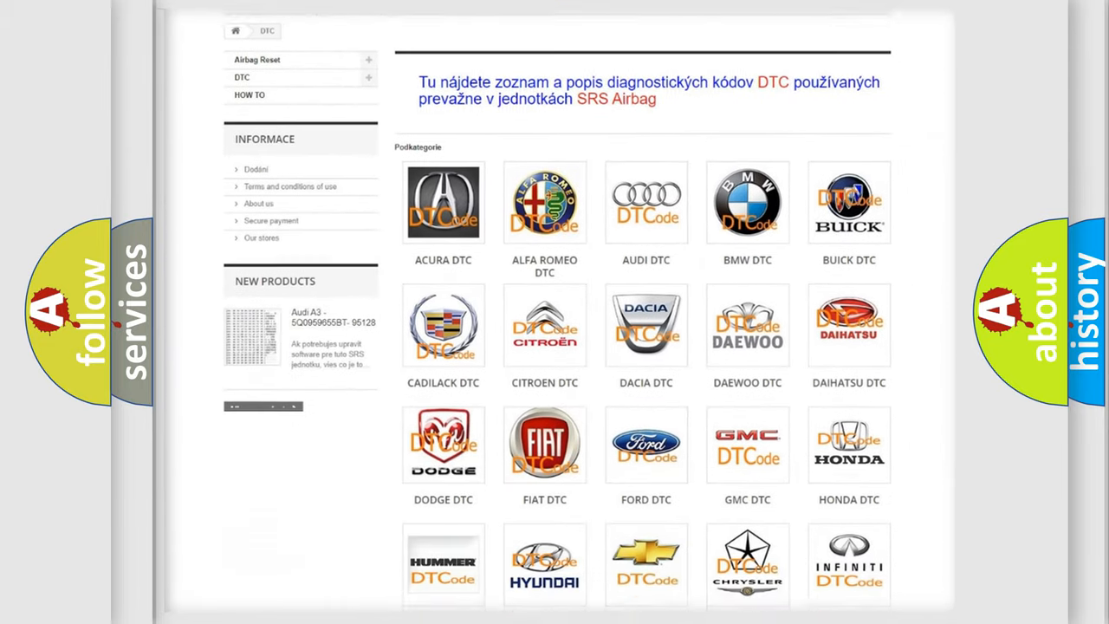
scroll("down", 3)
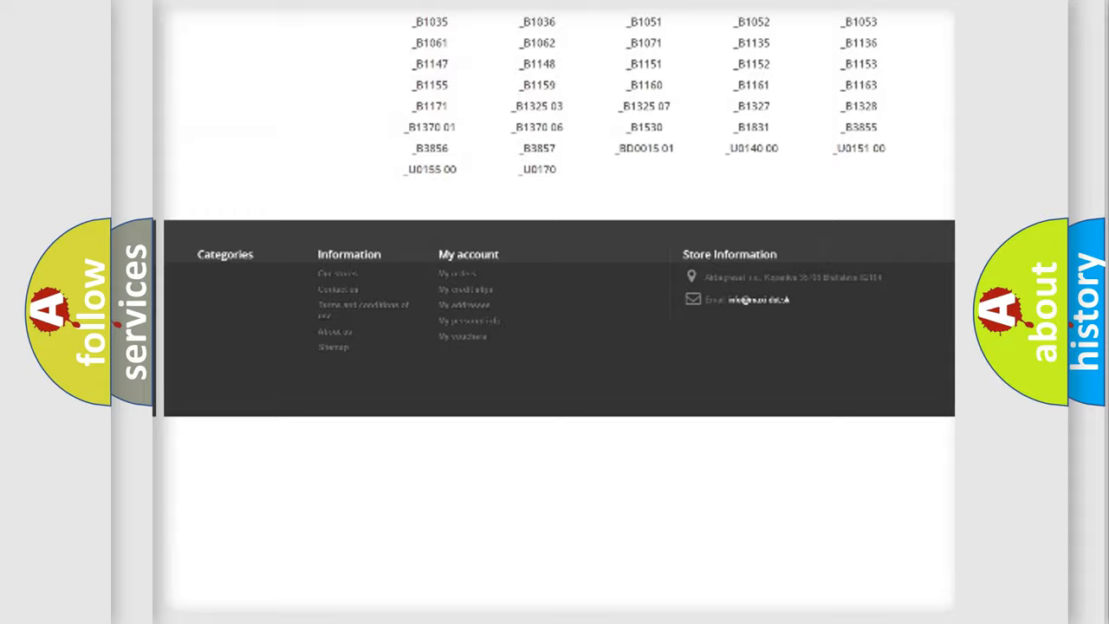
scroll("up", 3)
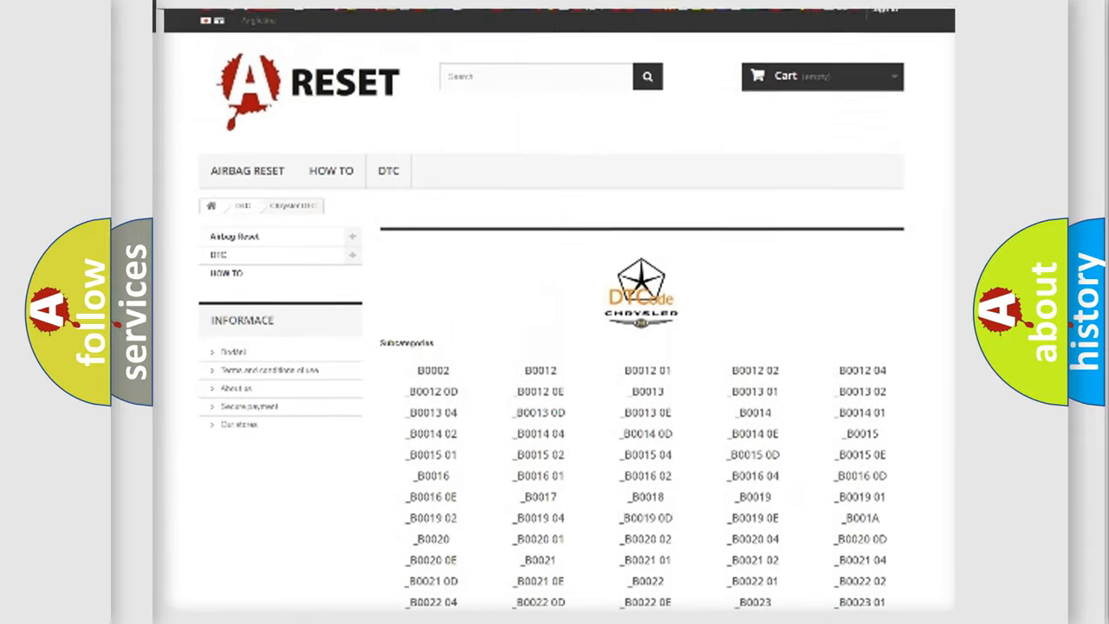